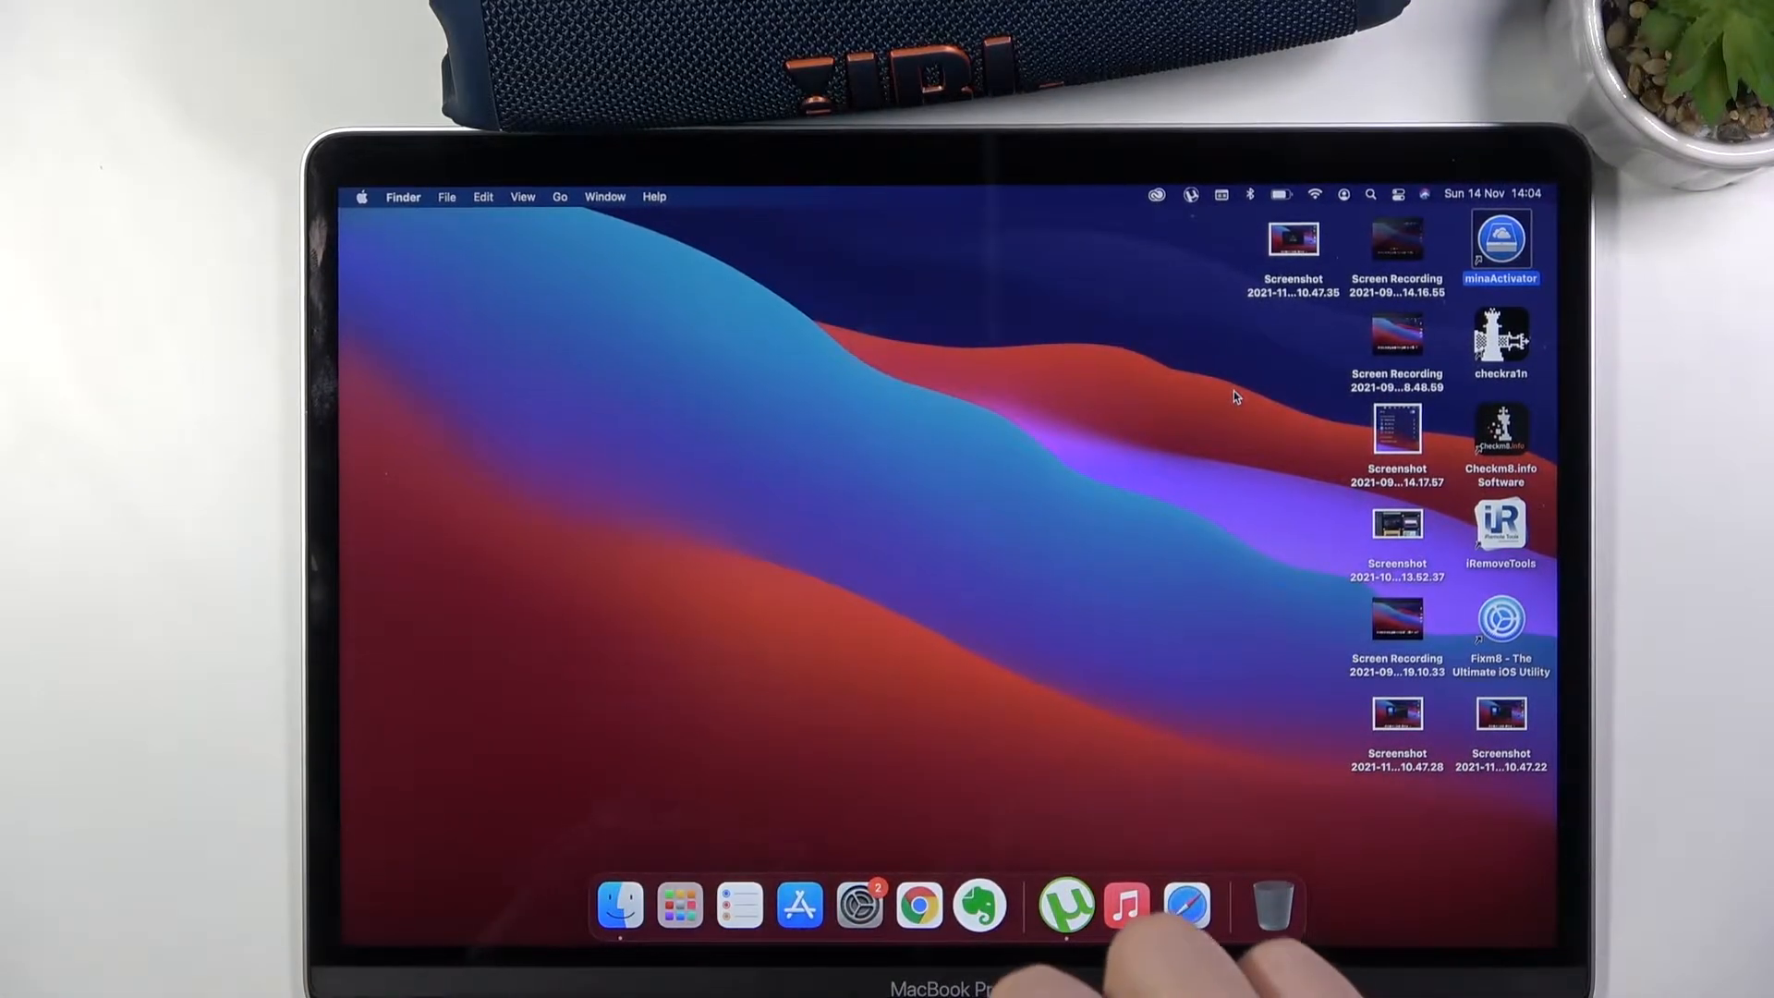
# Open the menu bar Bluetooth menu to list the paired devices
pyautogui.click(1249, 195)
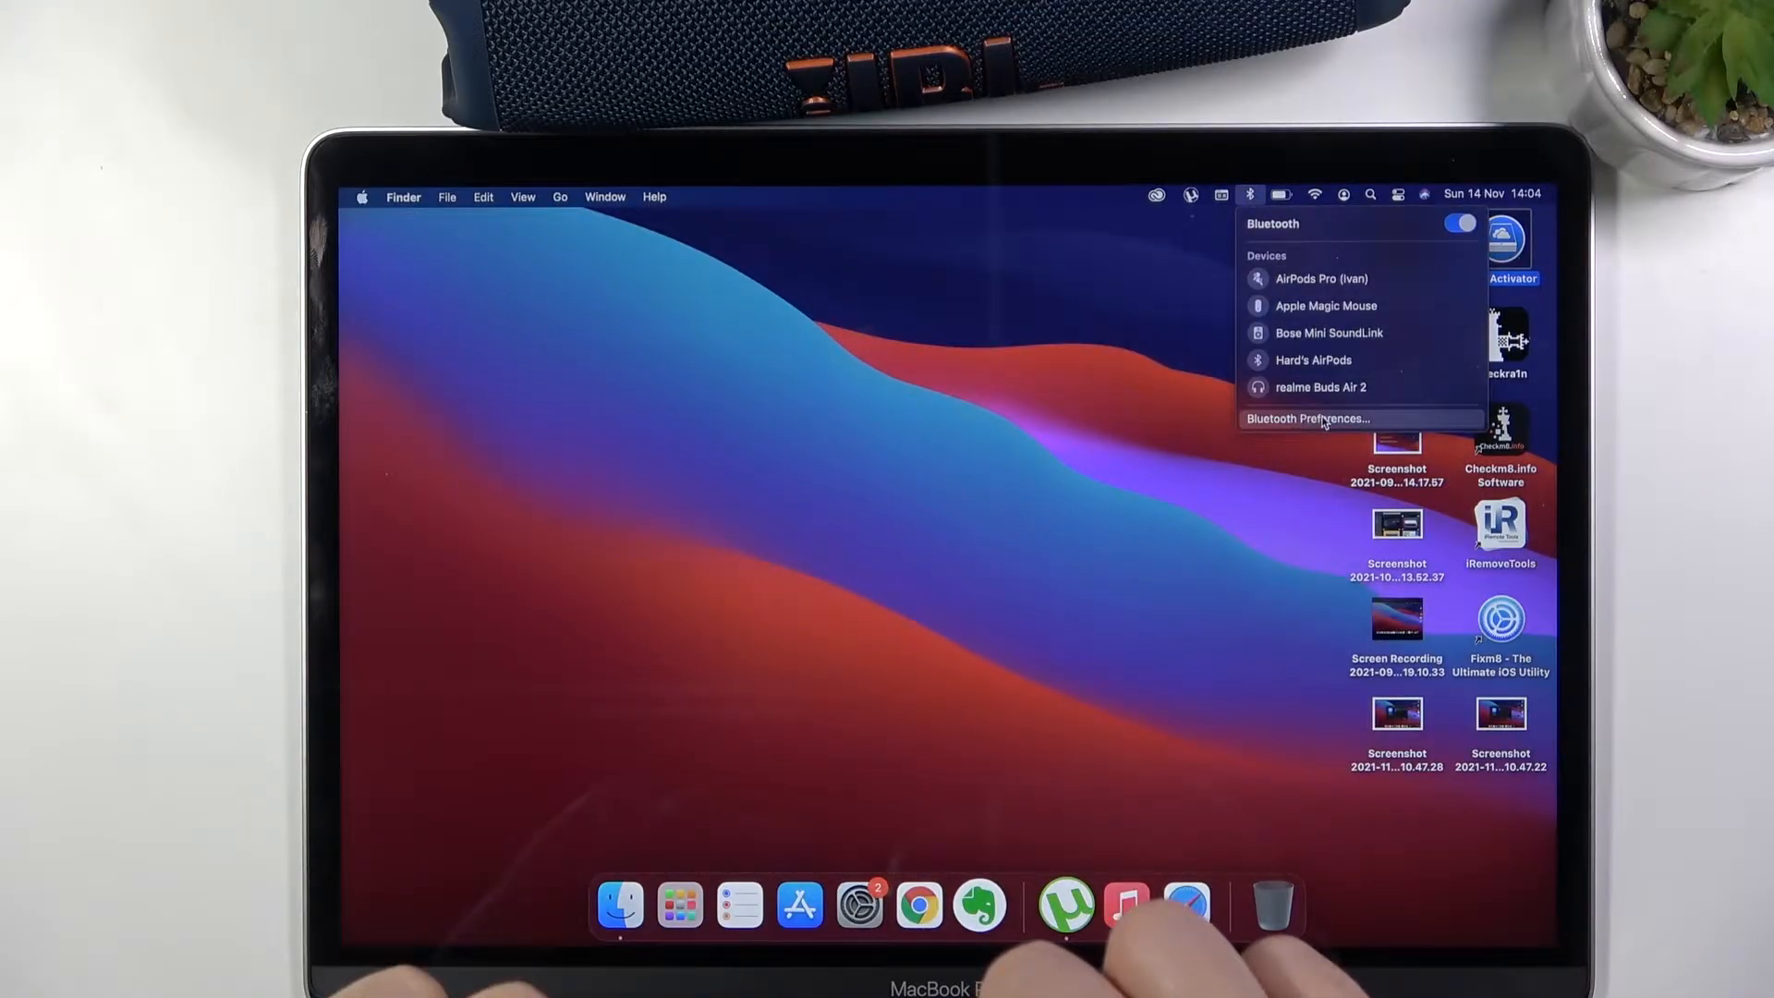
# Open Bluetooth Preferences and connect the JBL Charge 5 speaker from the Devices list
pyautogui.click(1308, 418)
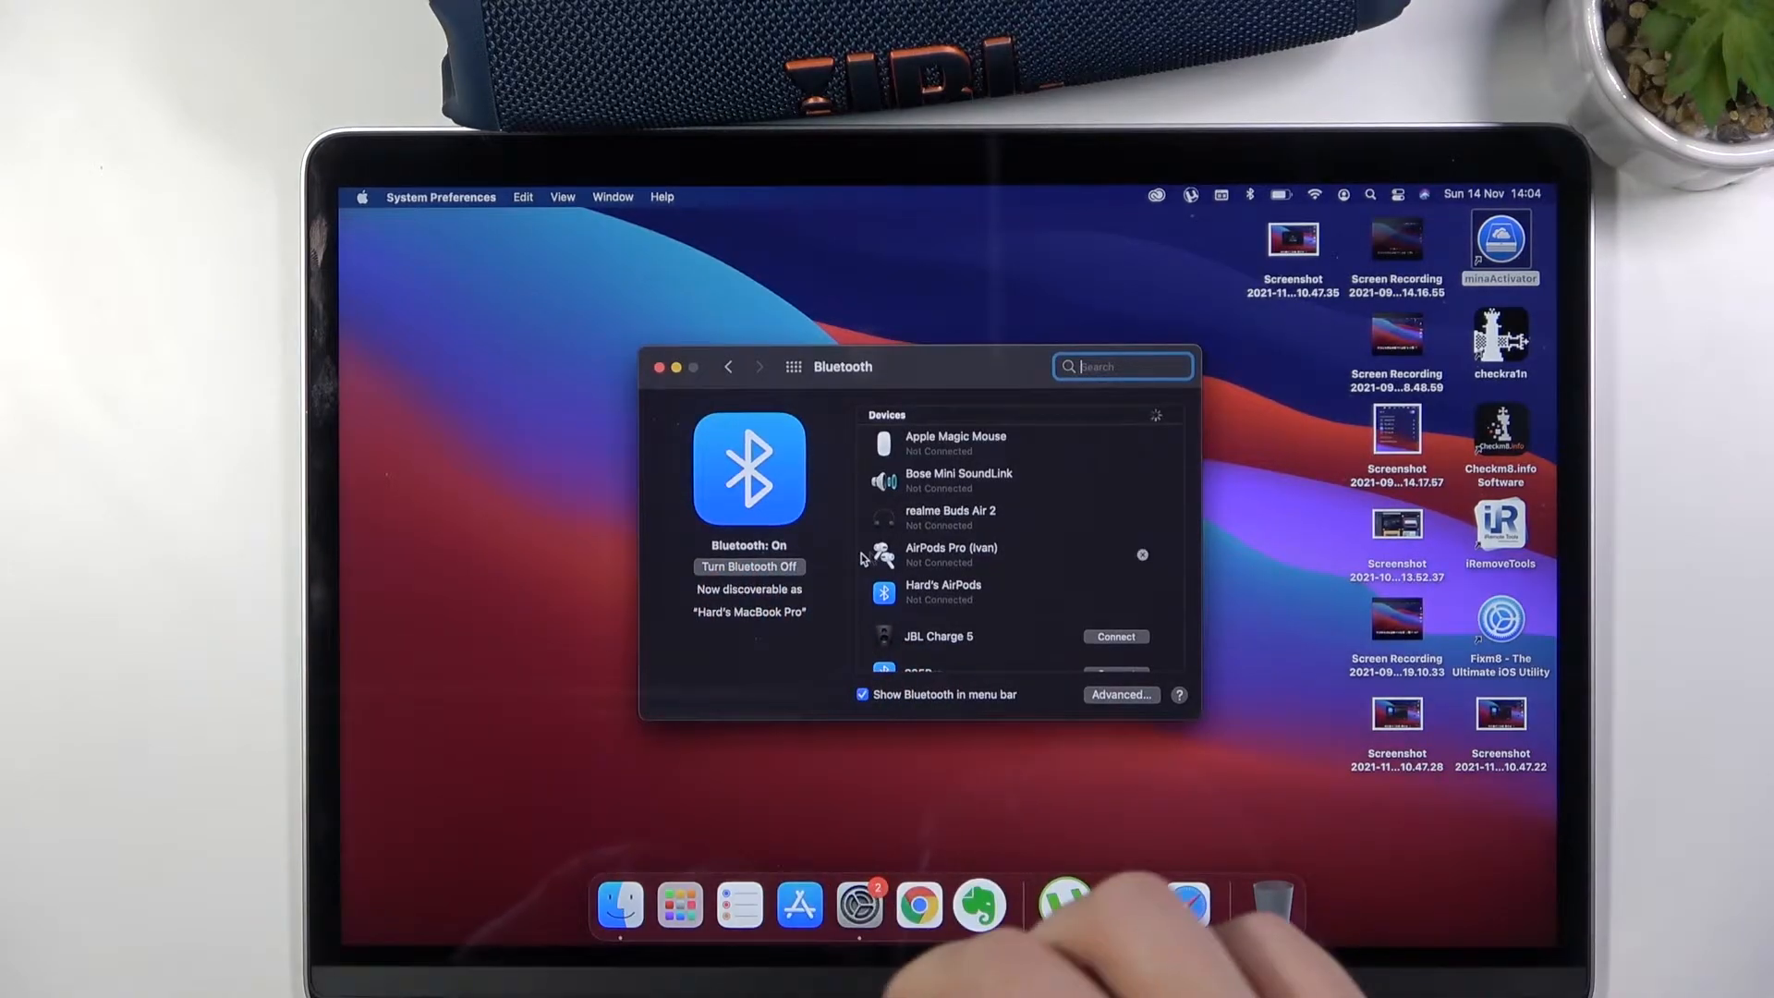
pyautogui.scroll(-3)
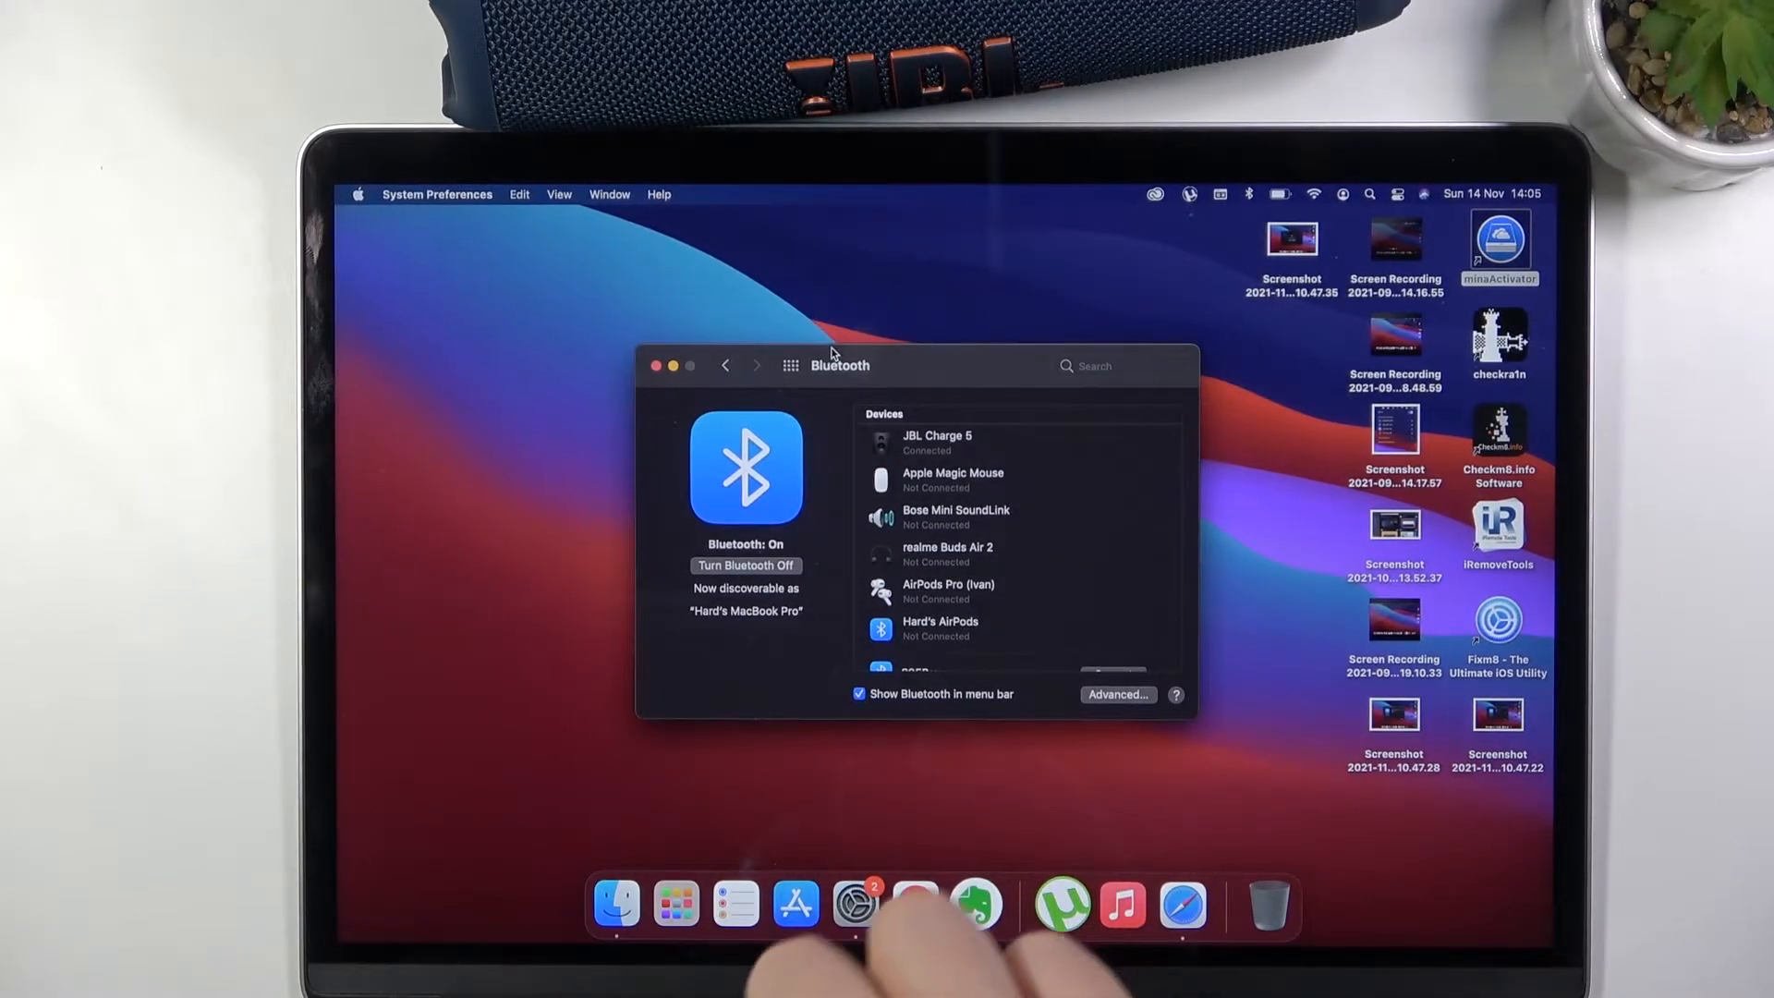
pyautogui.moveTo(916, 904)
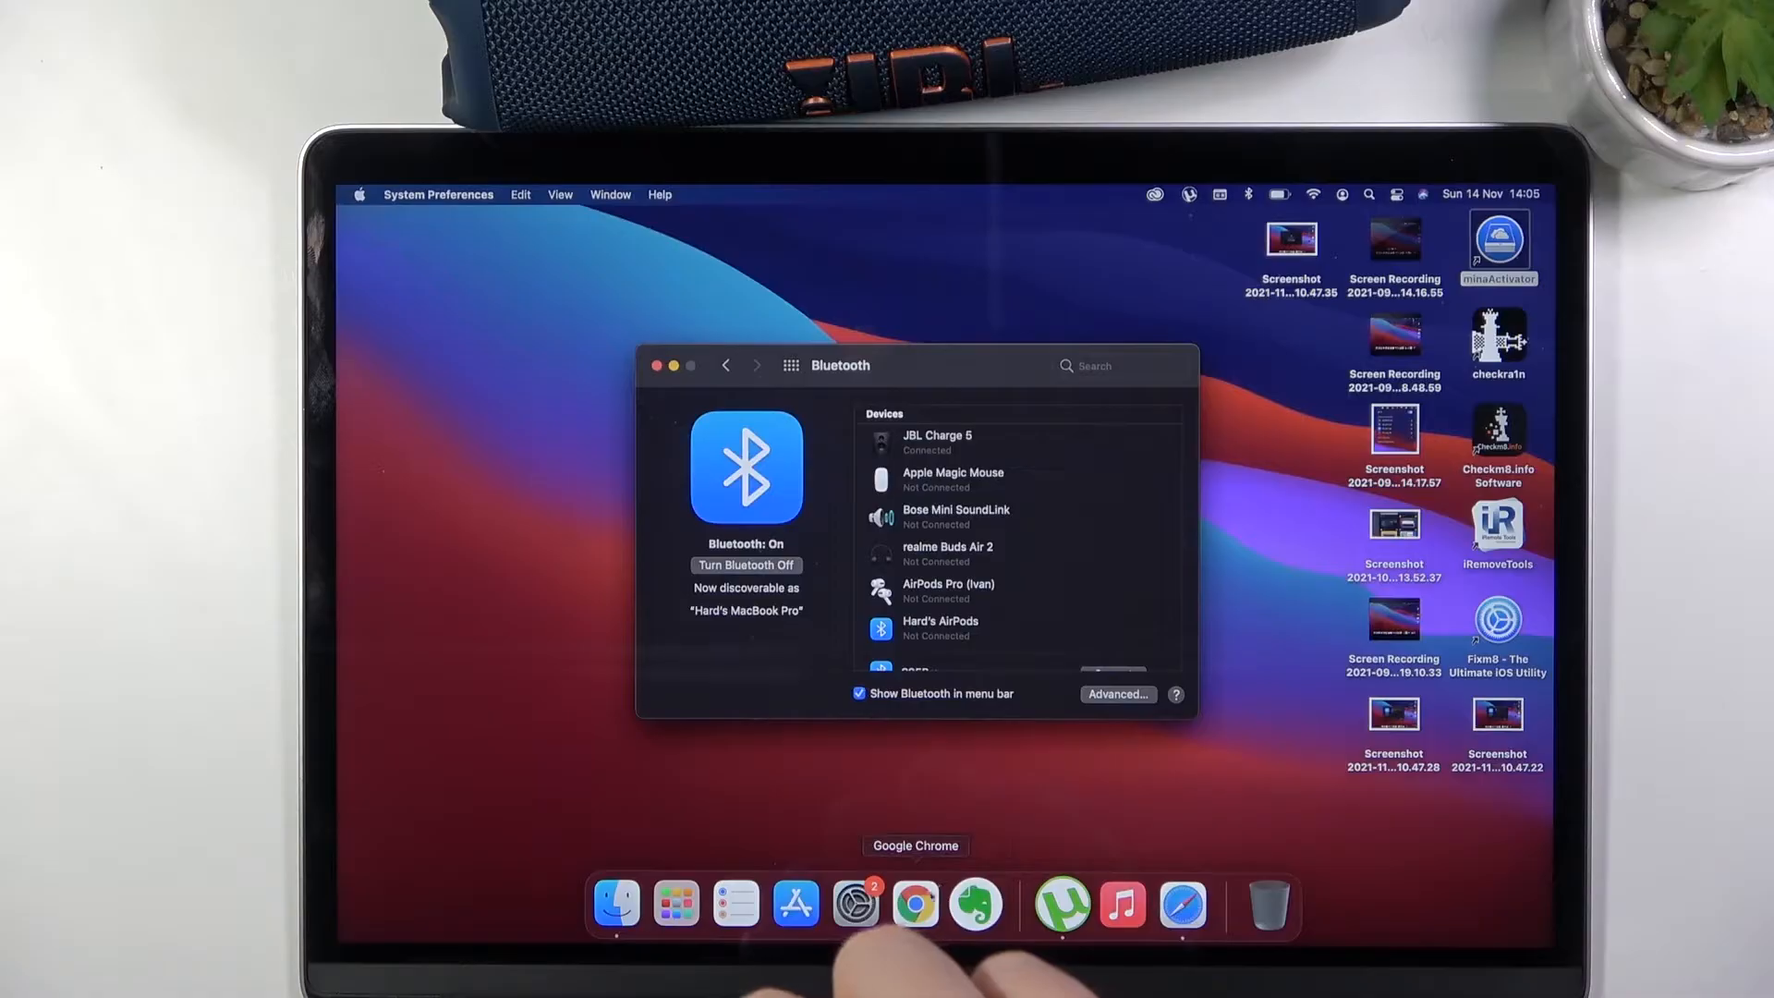
# Launch Chrome with the first profile, search Google for 'youtube', and open YouTube
pyautogui.click(914, 903)
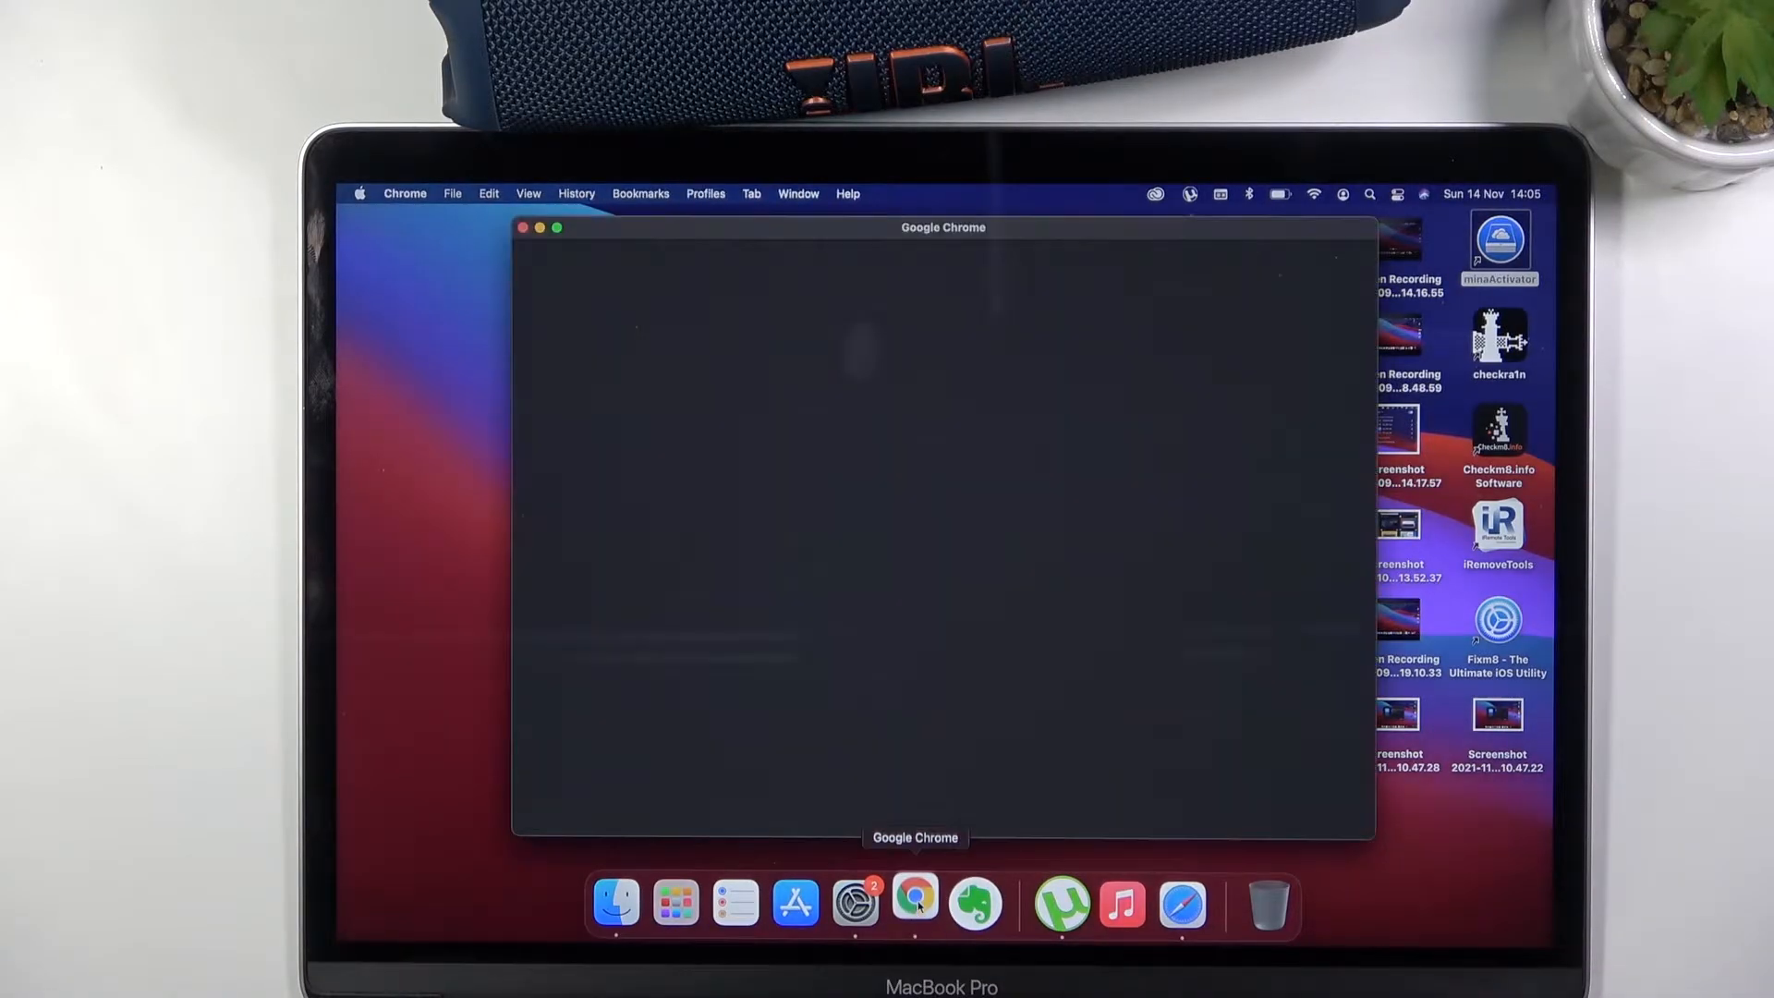
pyautogui.click(916, 903)
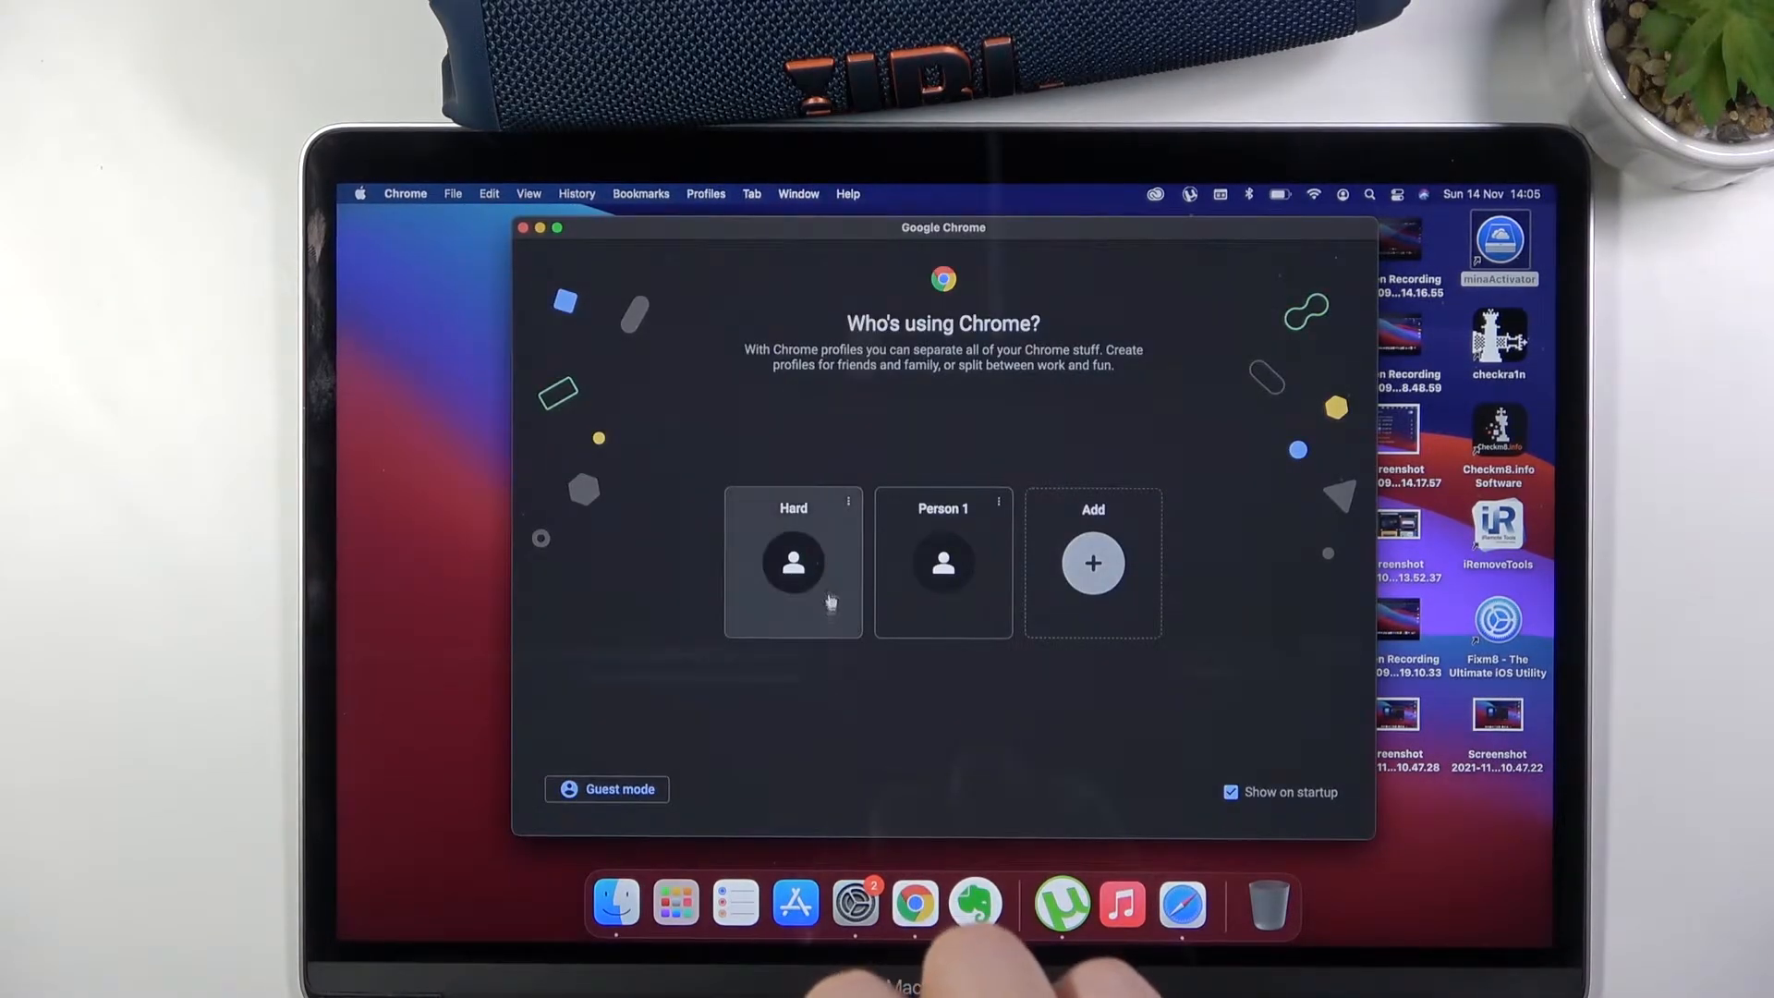
pyautogui.click(793, 563)
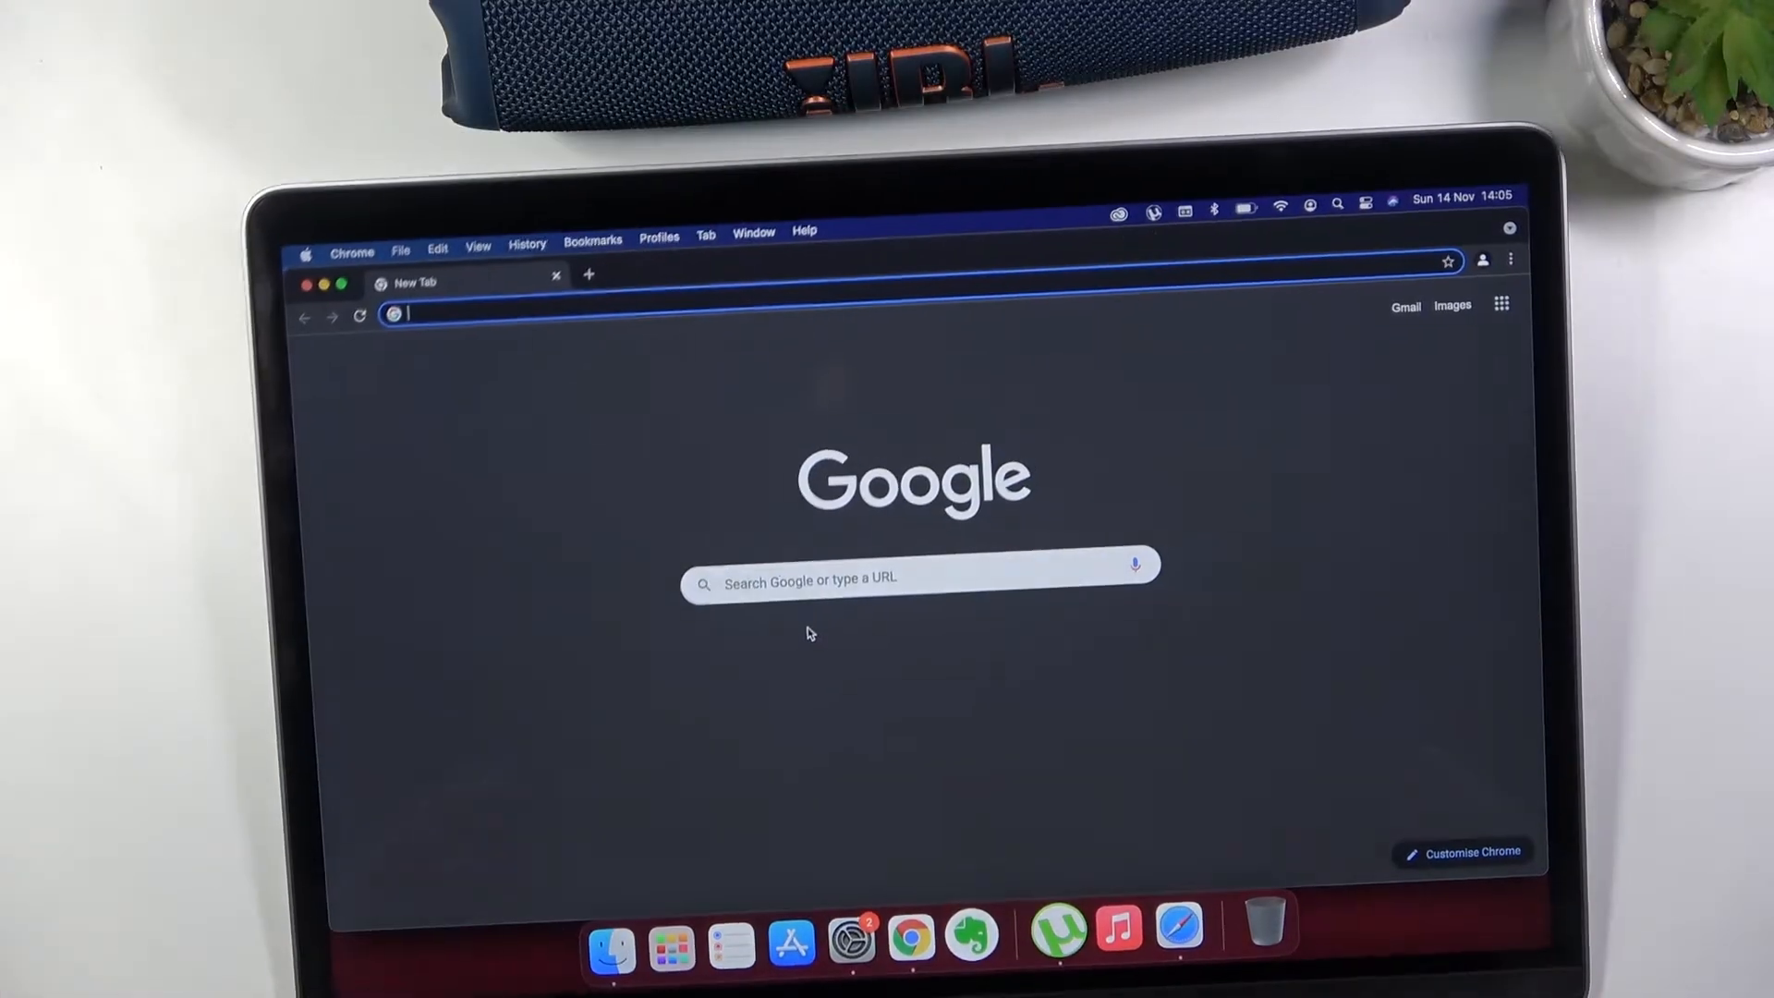
pyautogui.write('y')
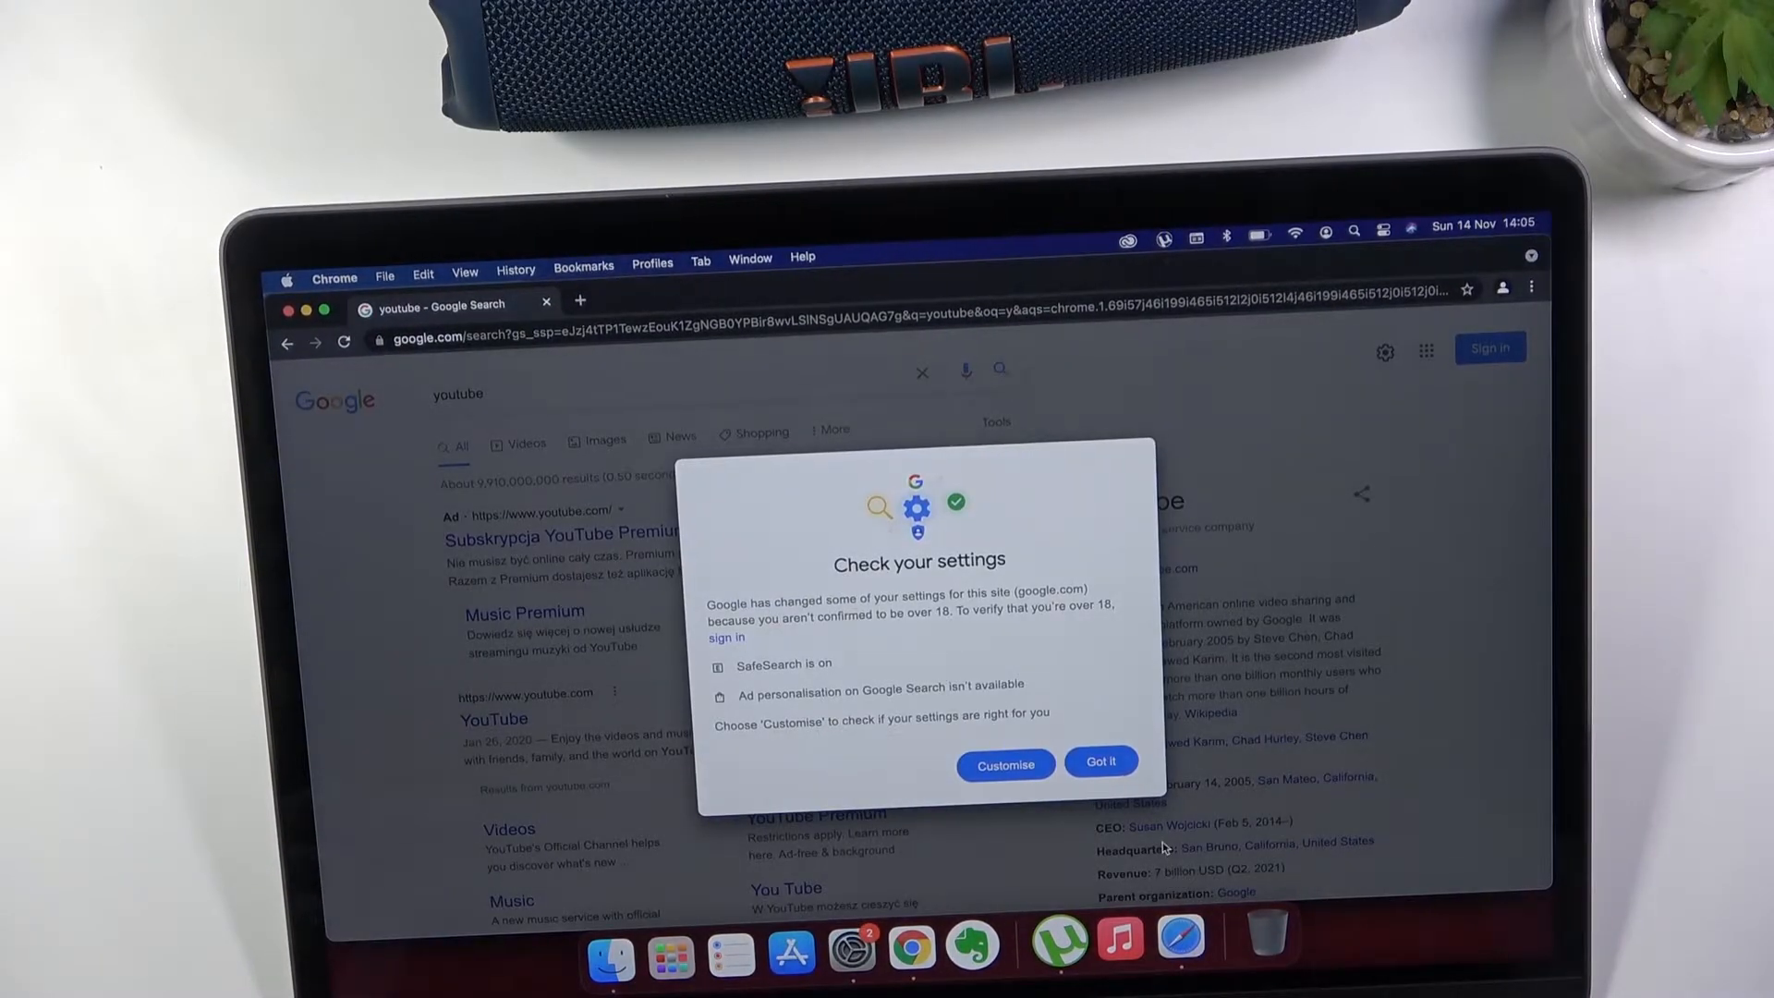
pyautogui.click(1098, 764)
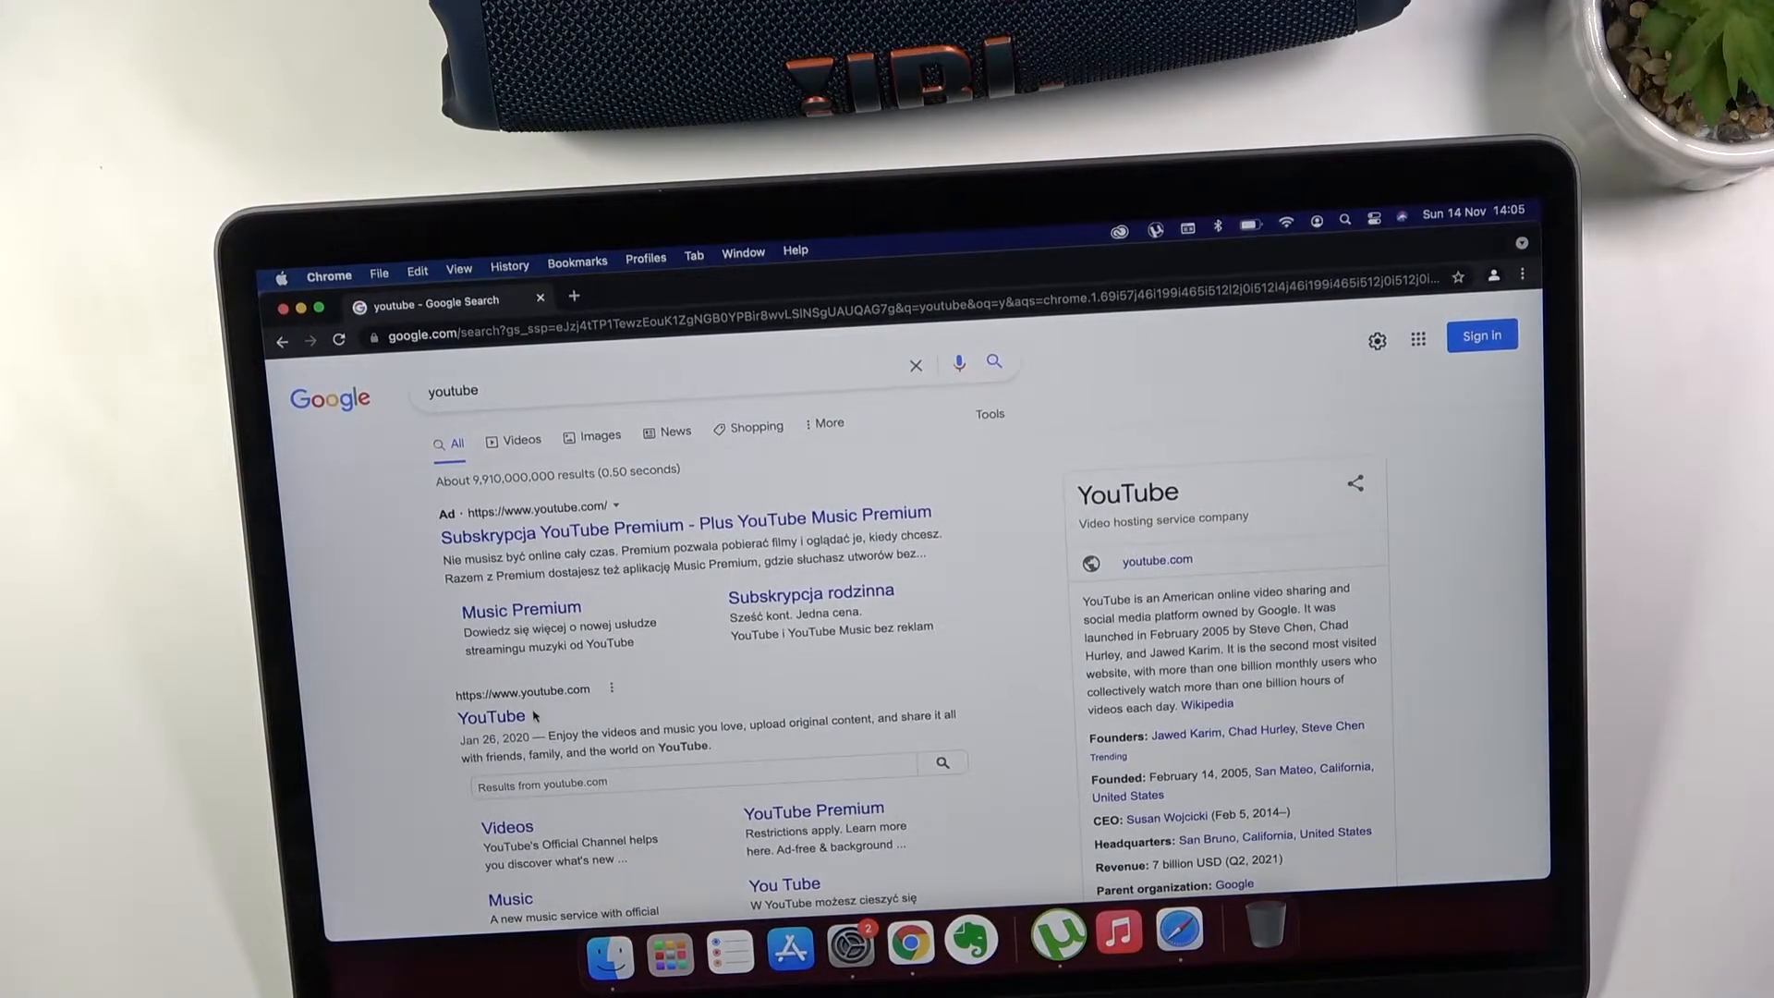
pyautogui.click(490, 717)
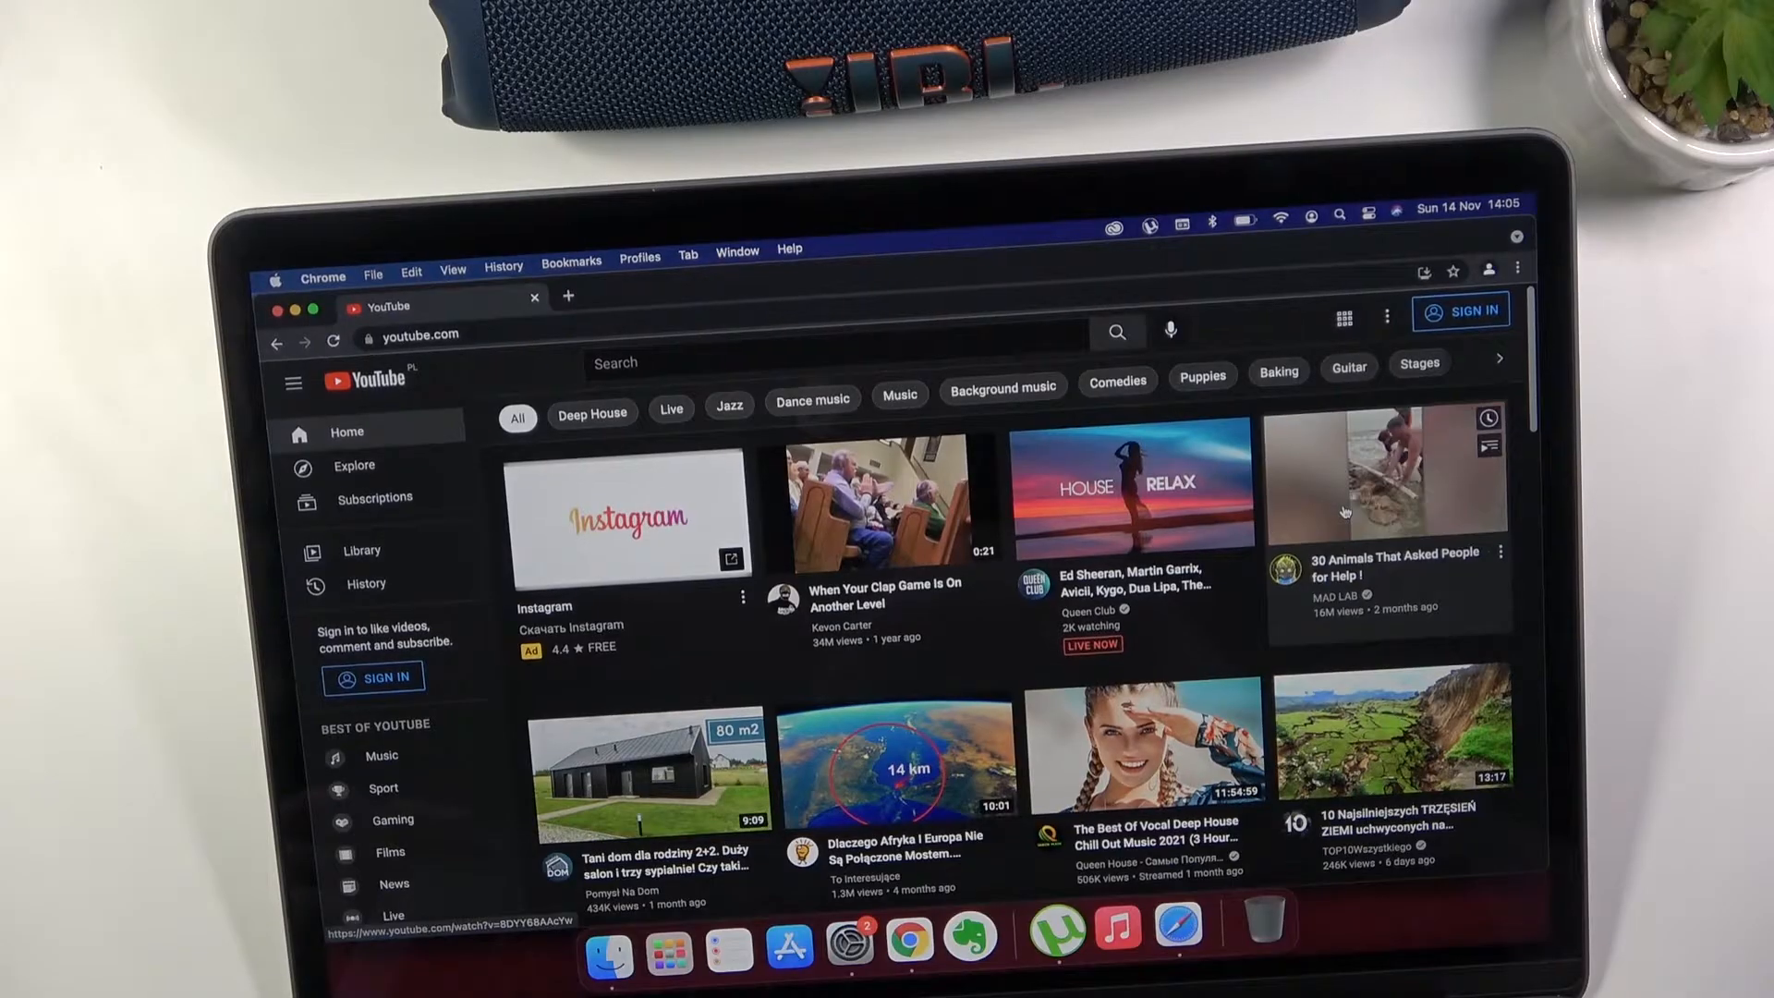
# Play '30 Animals That Asked People for Help !', skipping the ad
pyautogui.click(1385, 473)
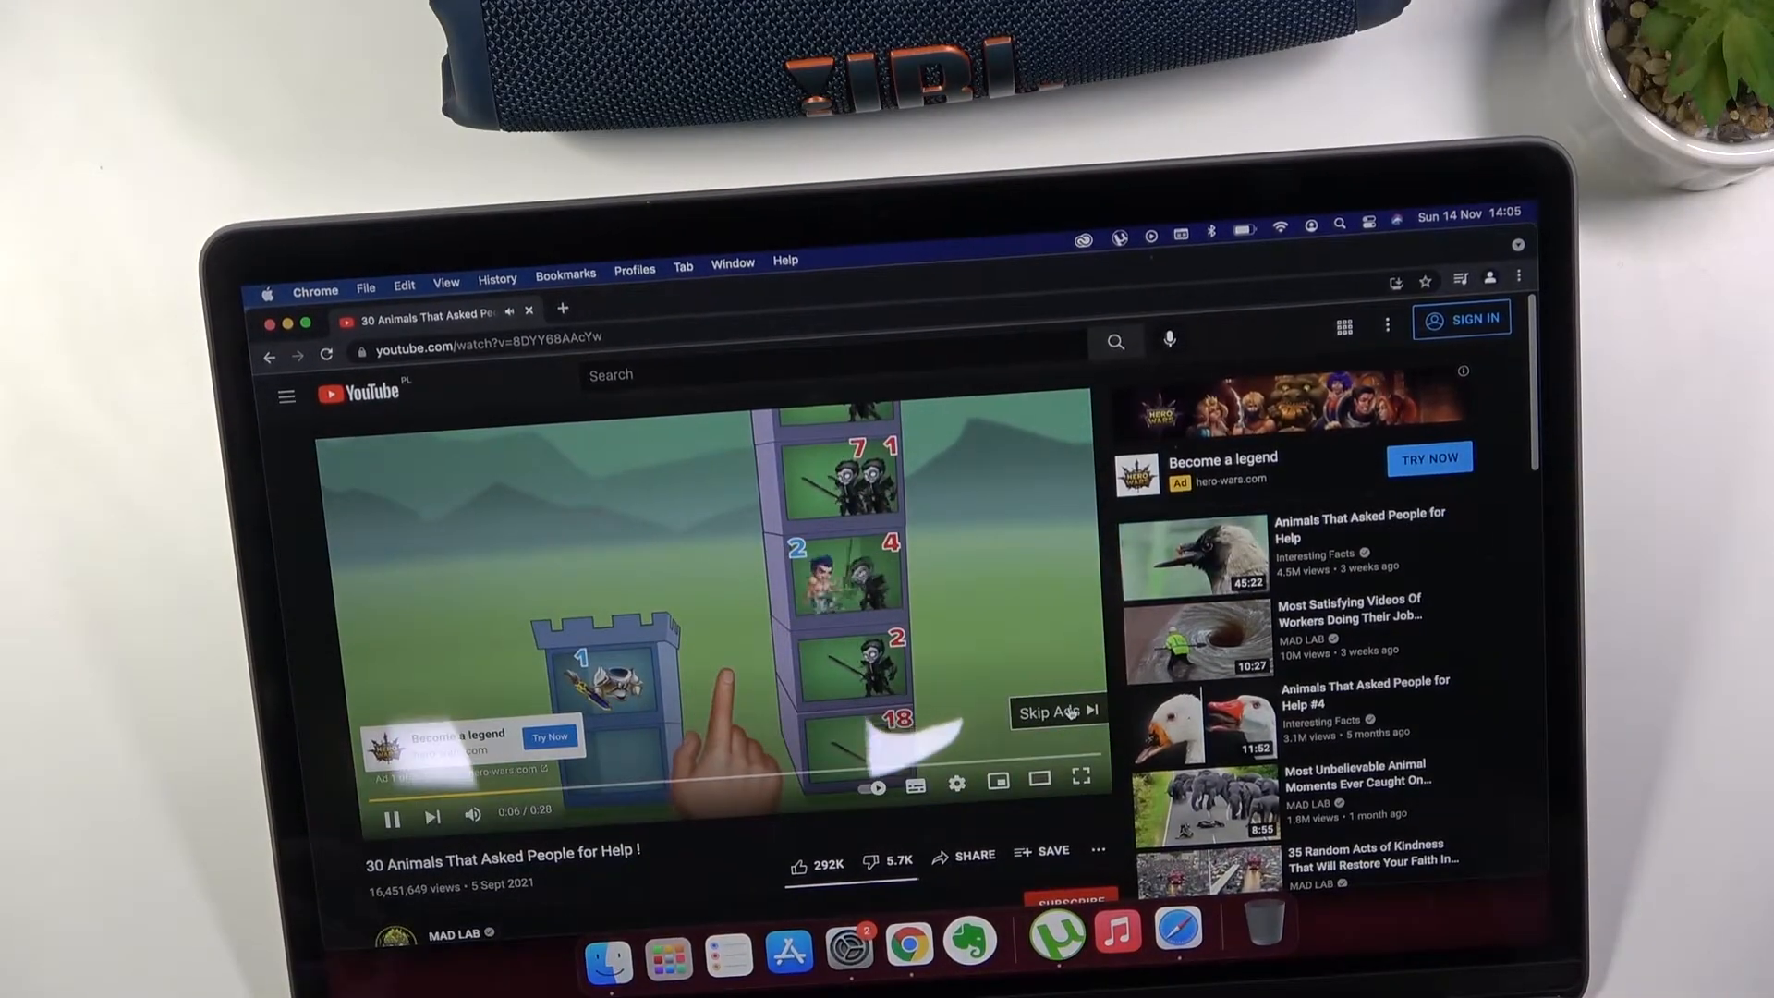
pyautogui.click(1053, 711)
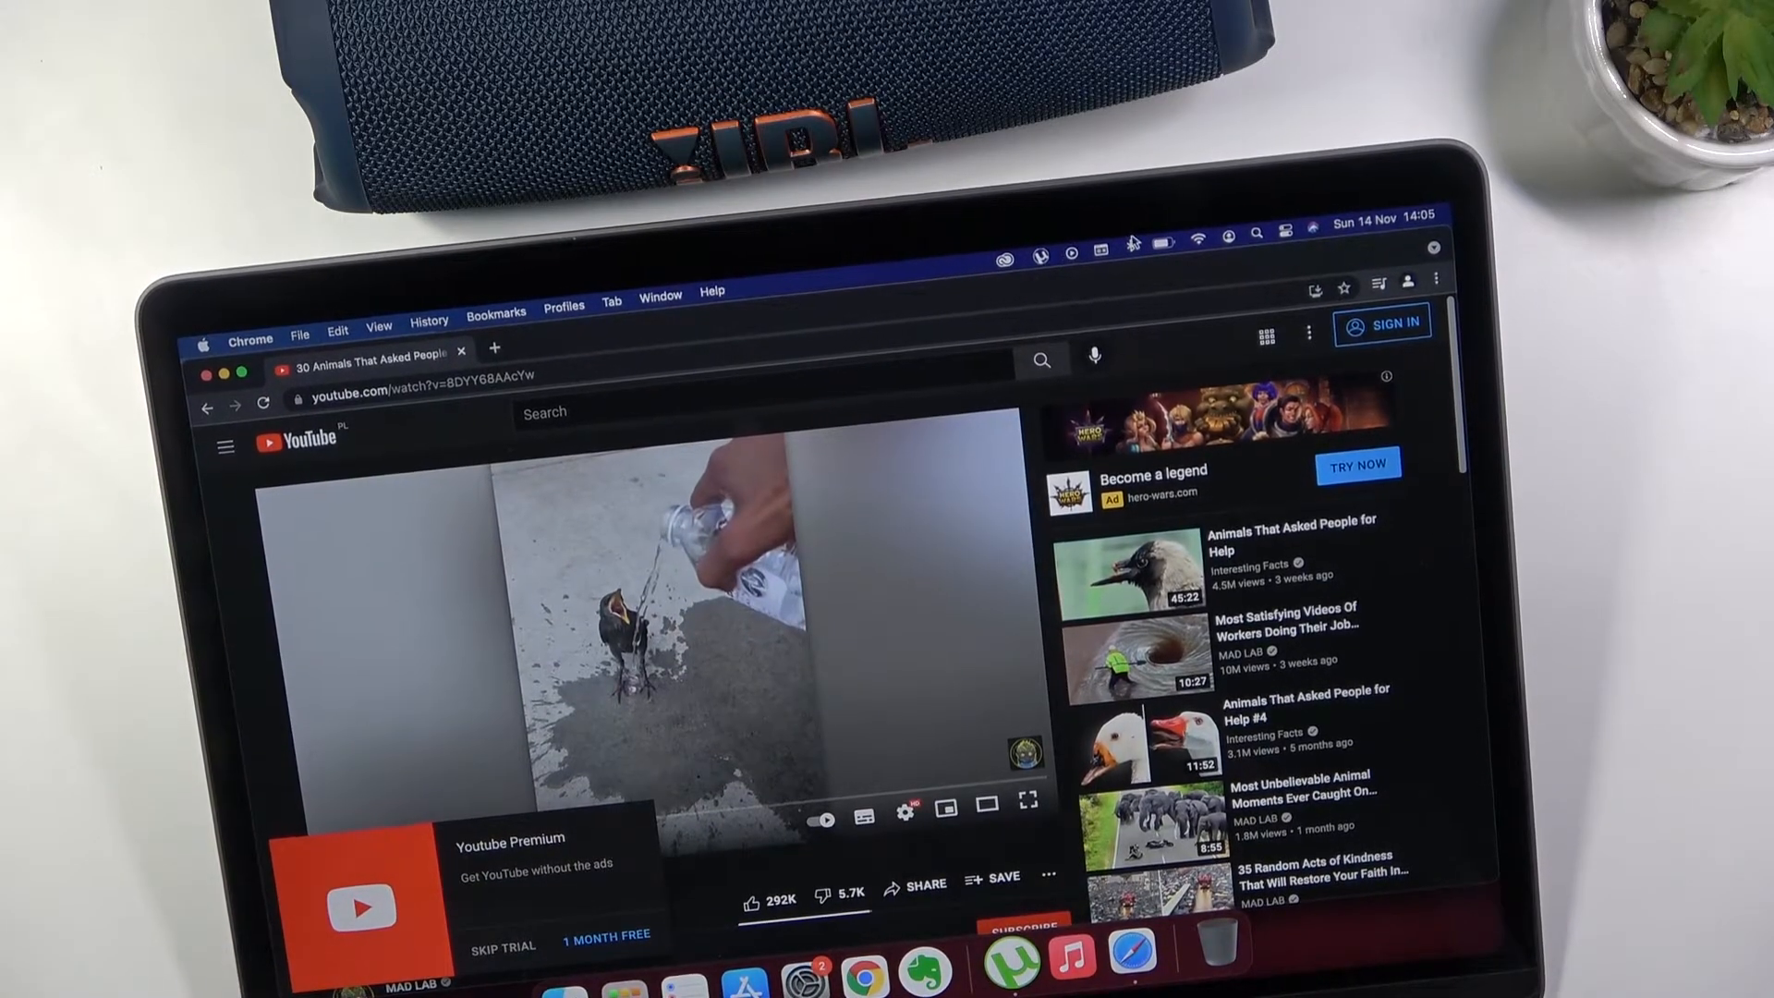
pyautogui.click(1131, 251)
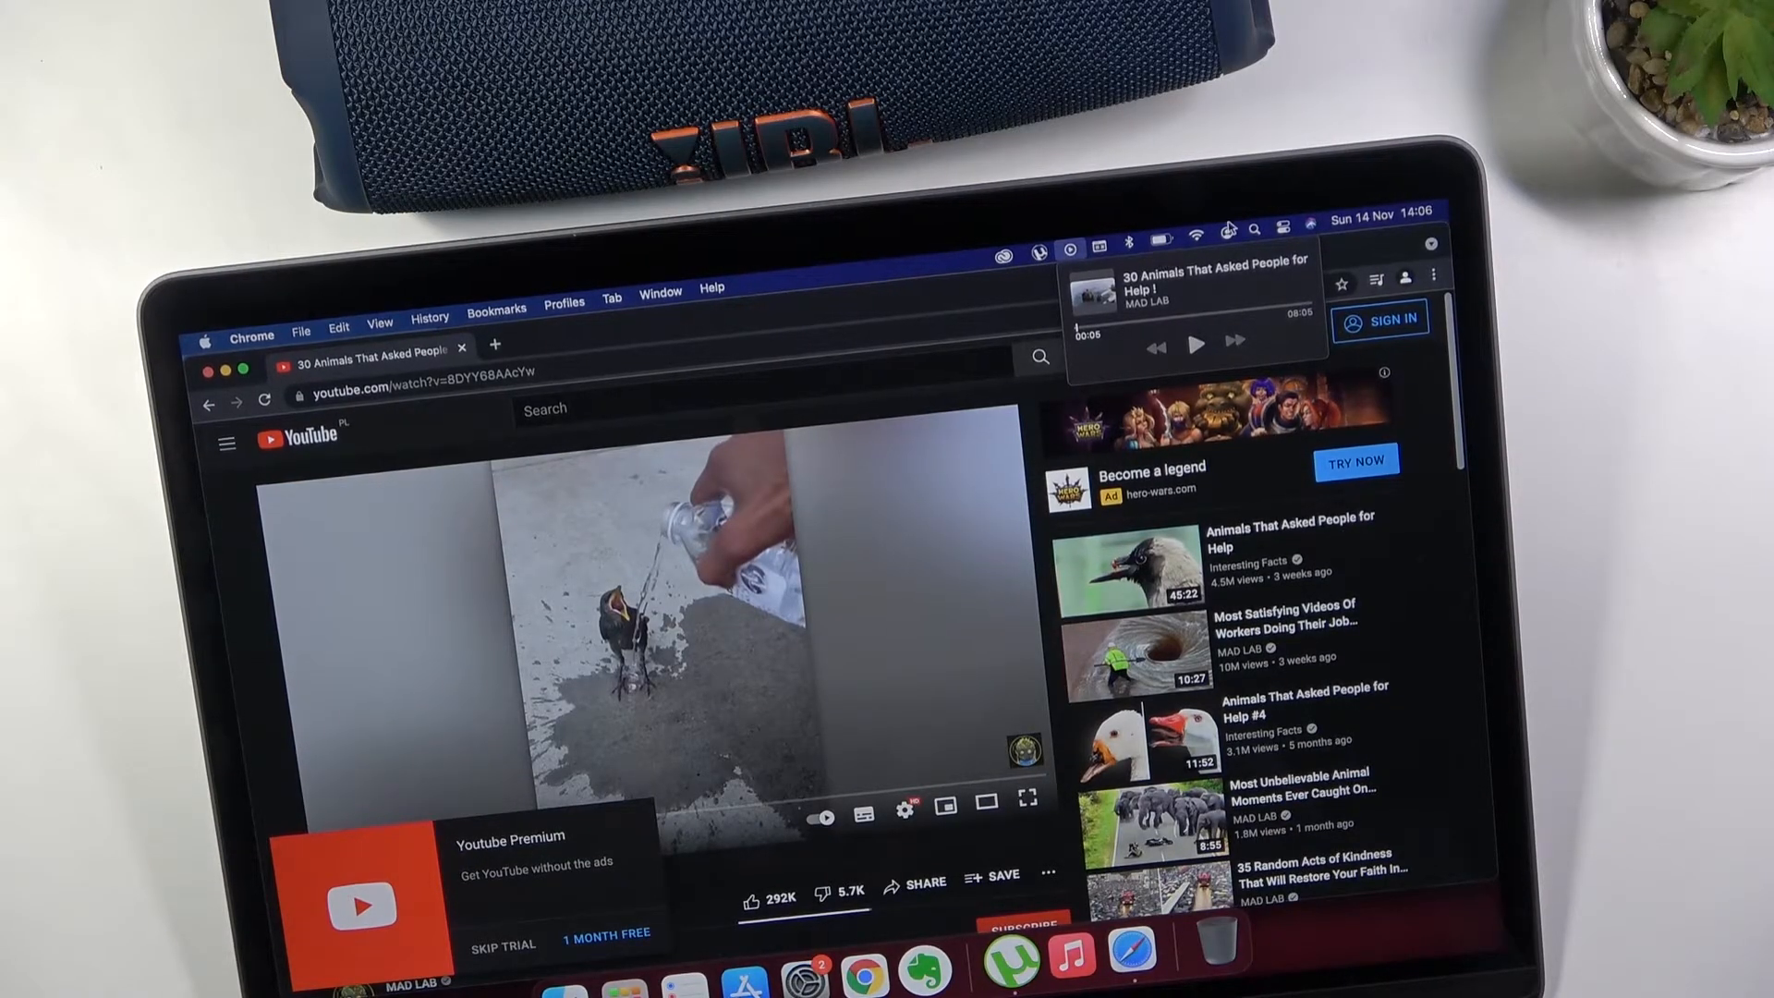
# Search Spotlight for 'sound' and open the Sound preference pane
pyautogui.write('bvcbm,.')
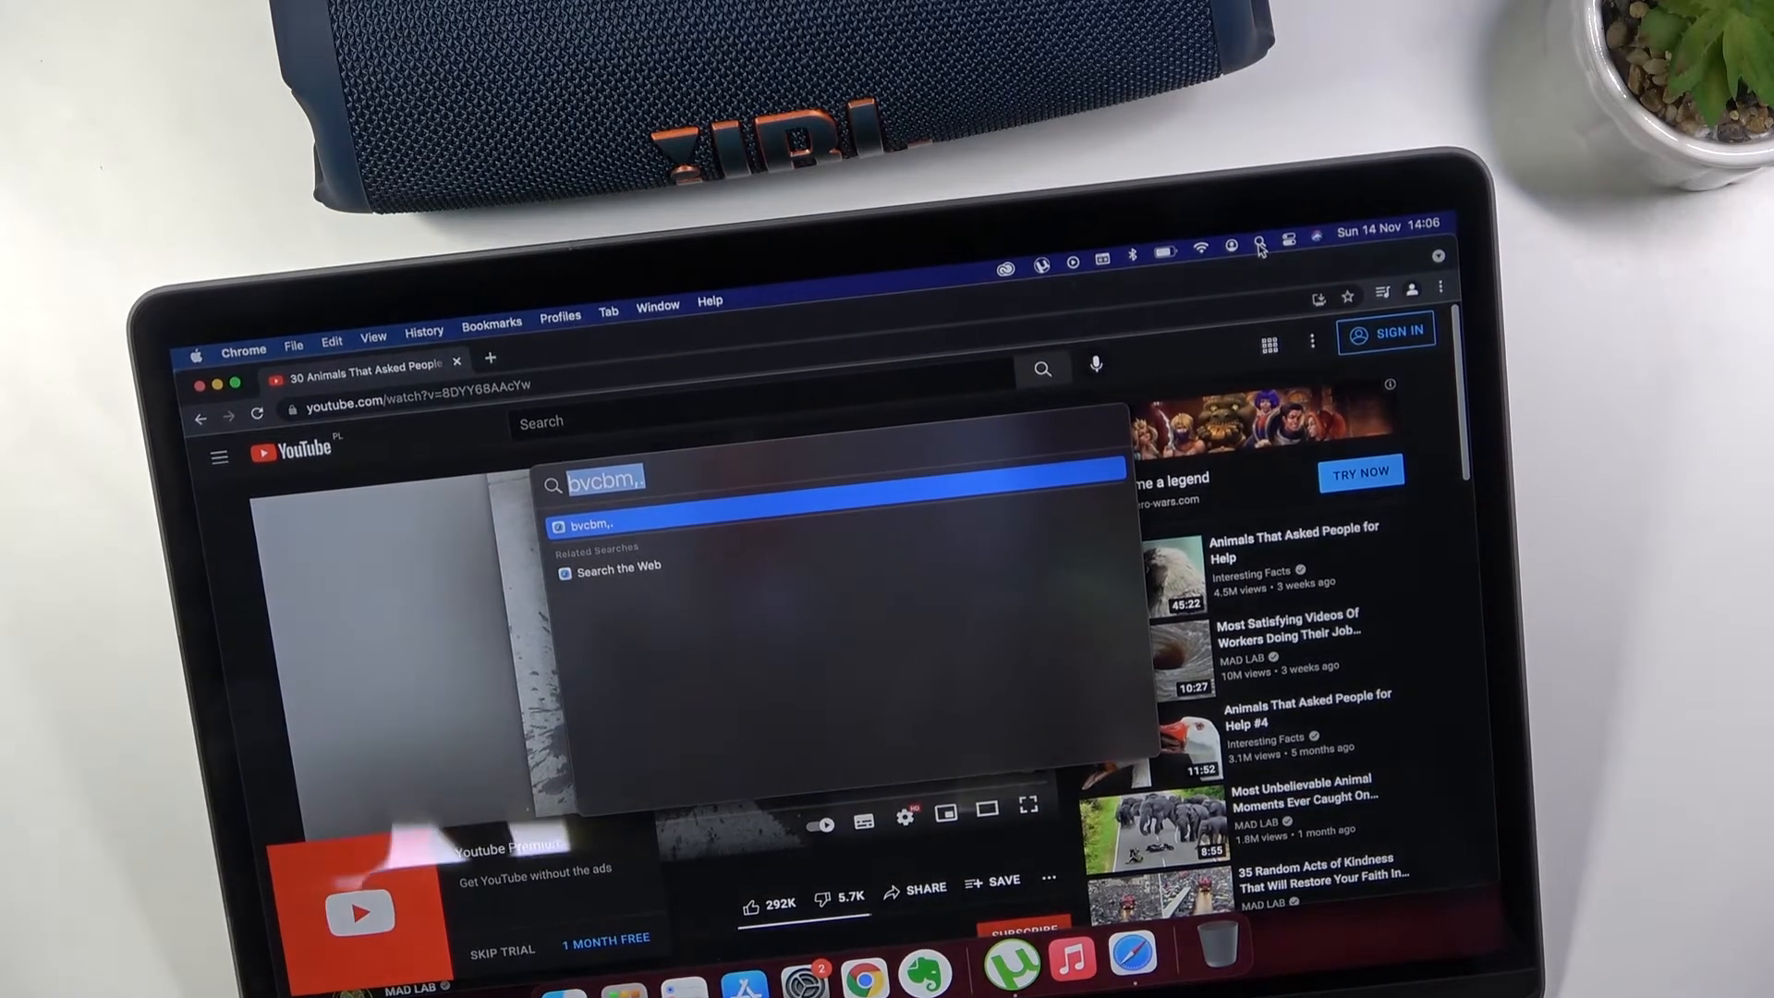
pyautogui.write('sound')
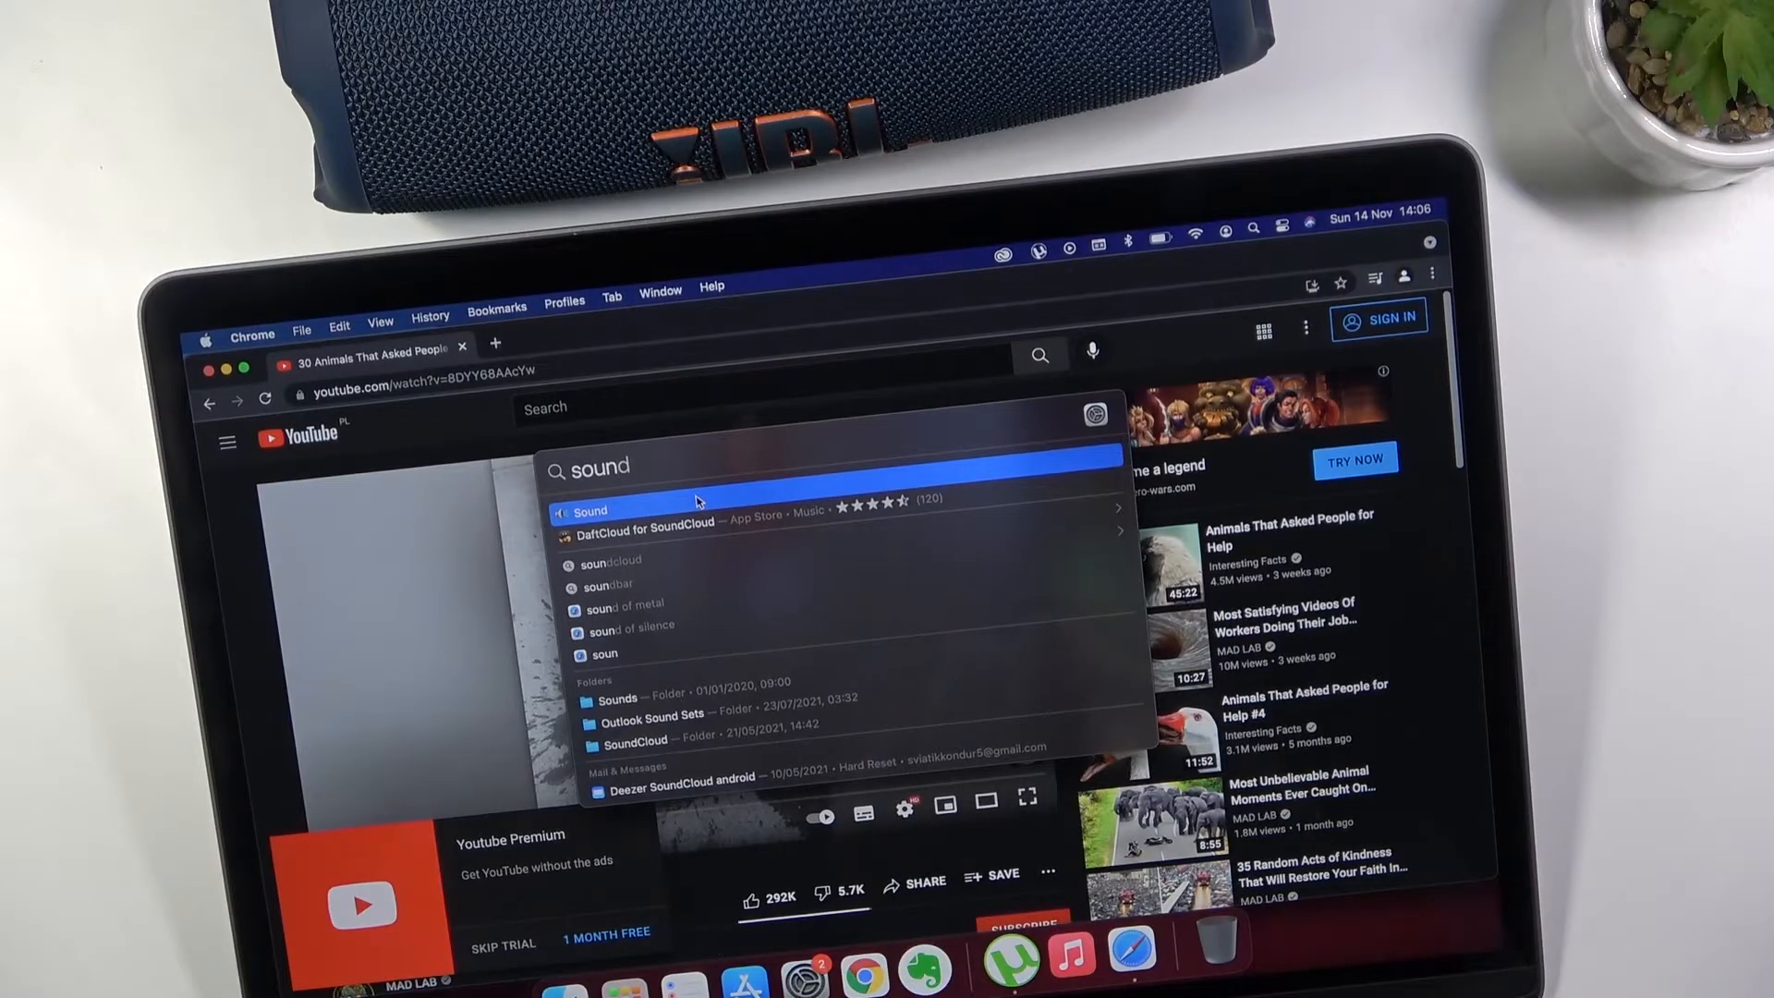
pyautogui.click(590, 510)
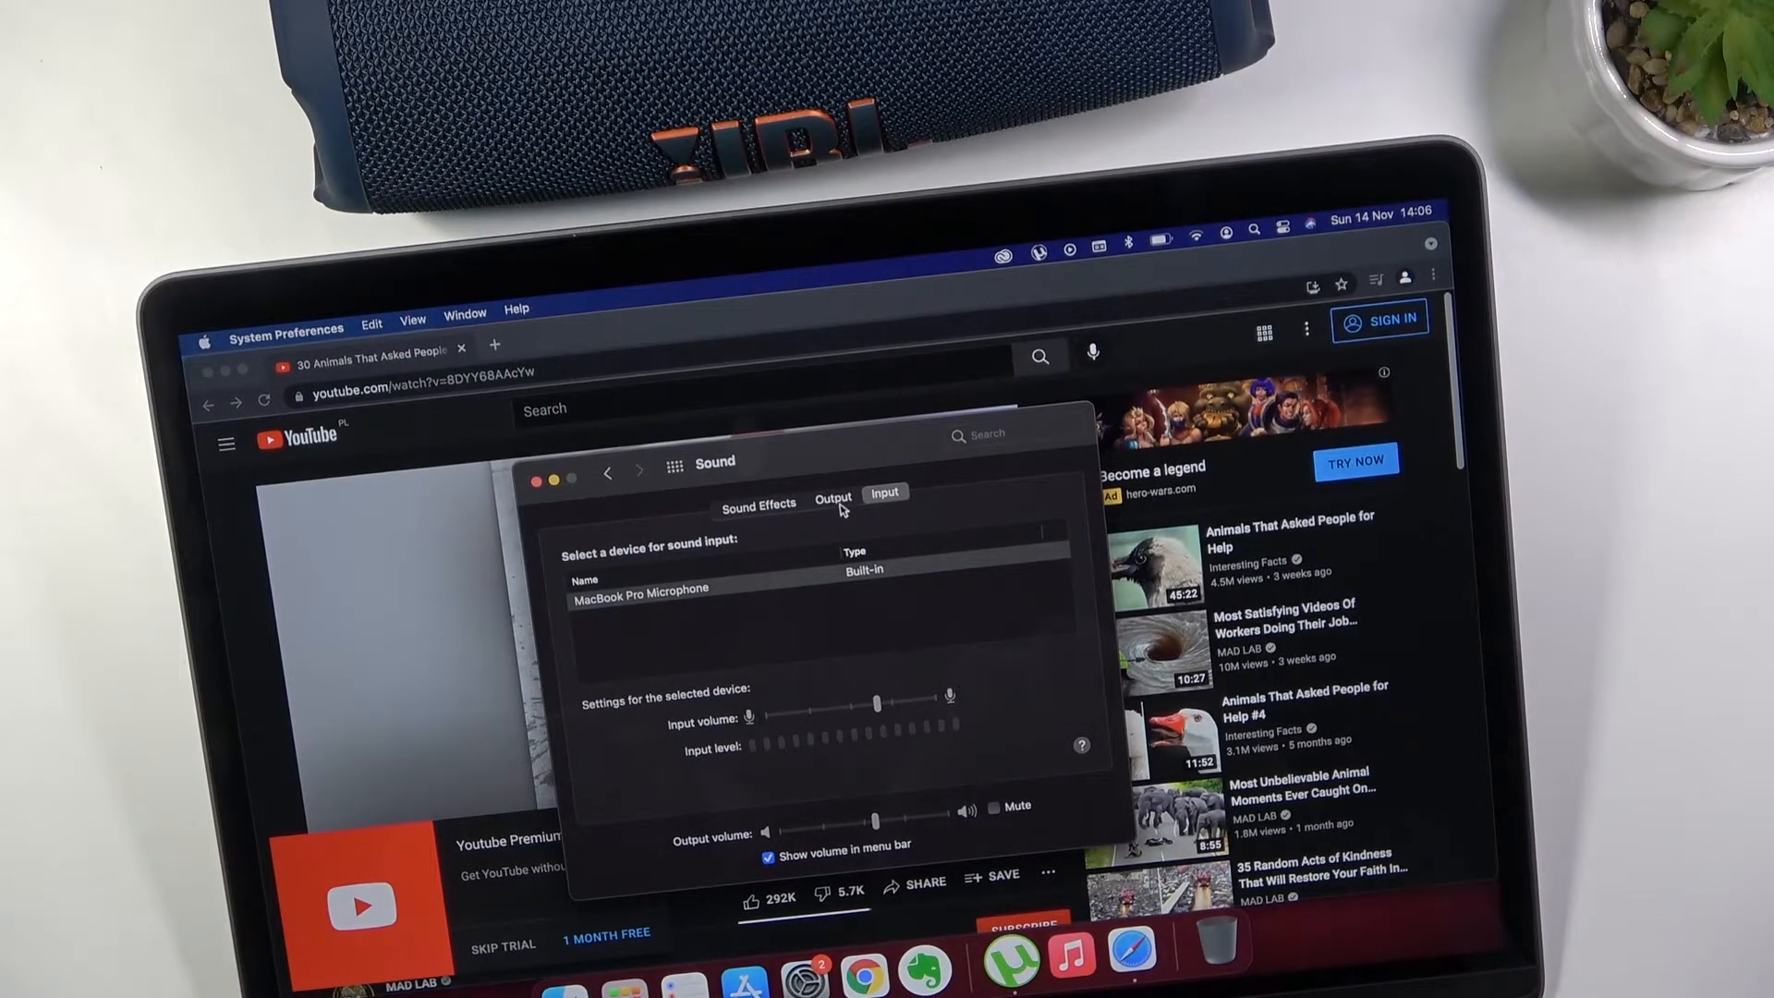
# Set JBL Charge 5 as the sound output, then toggle playback of the animal video
pyautogui.click(832, 498)
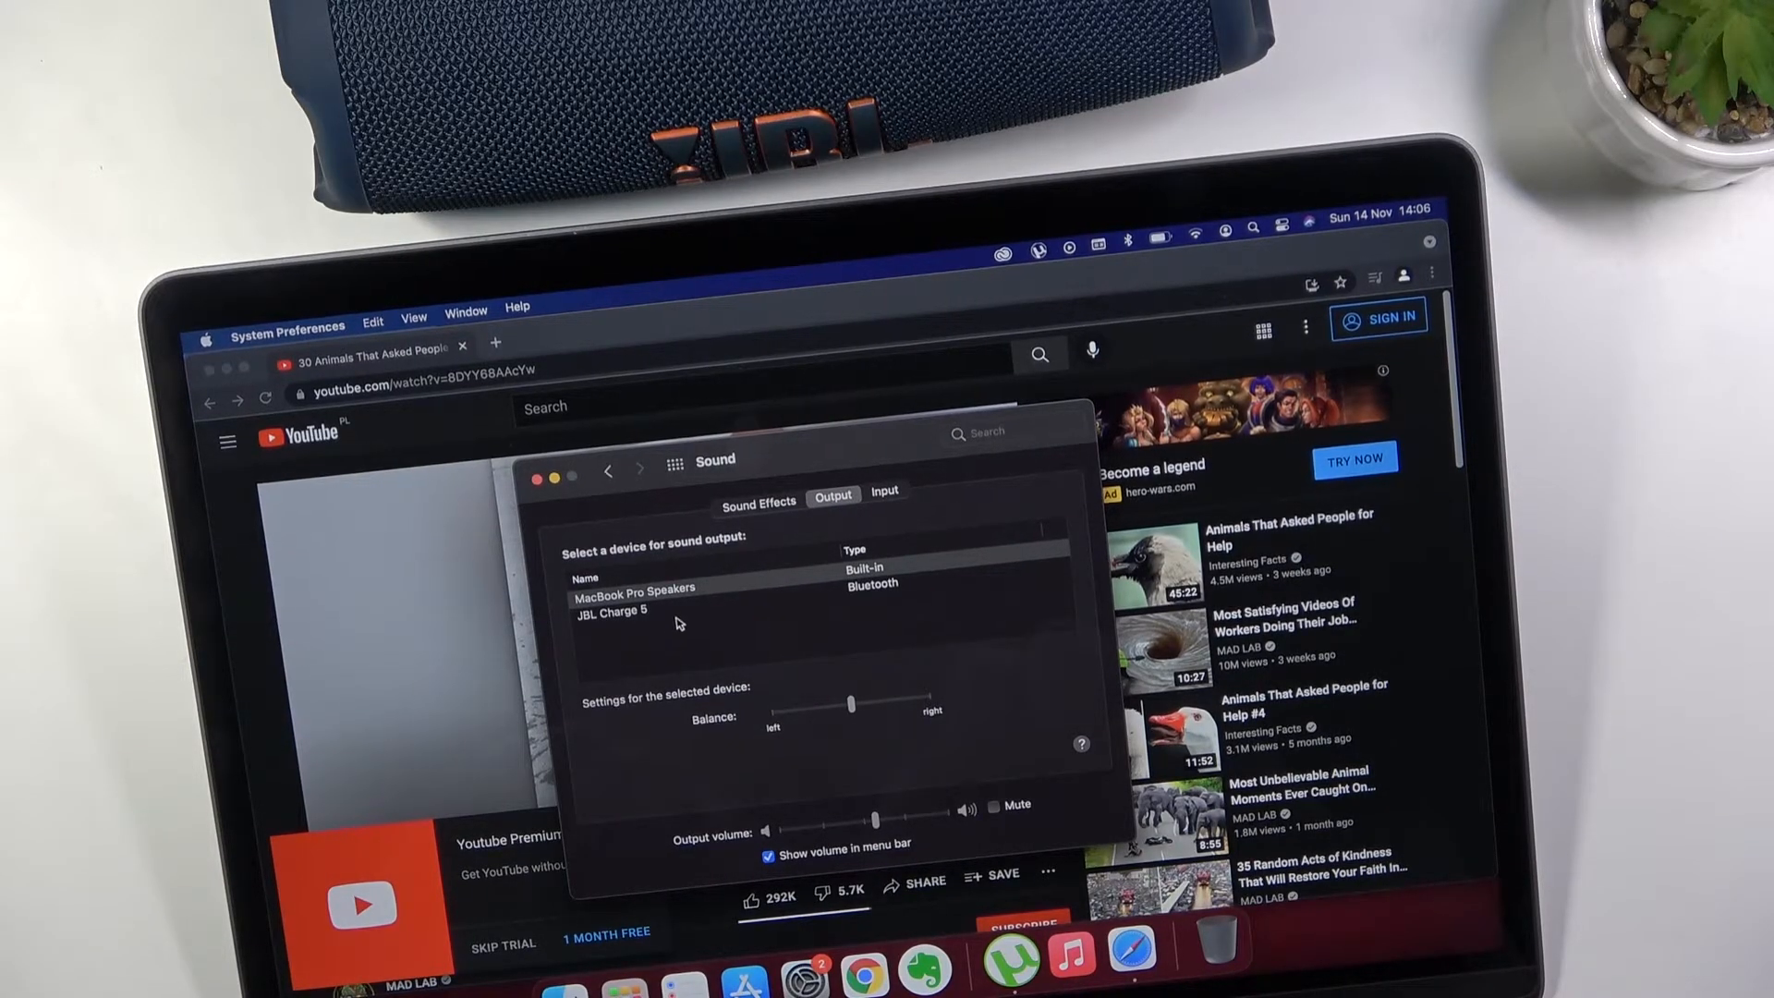
pyautogui.click(613, 610)
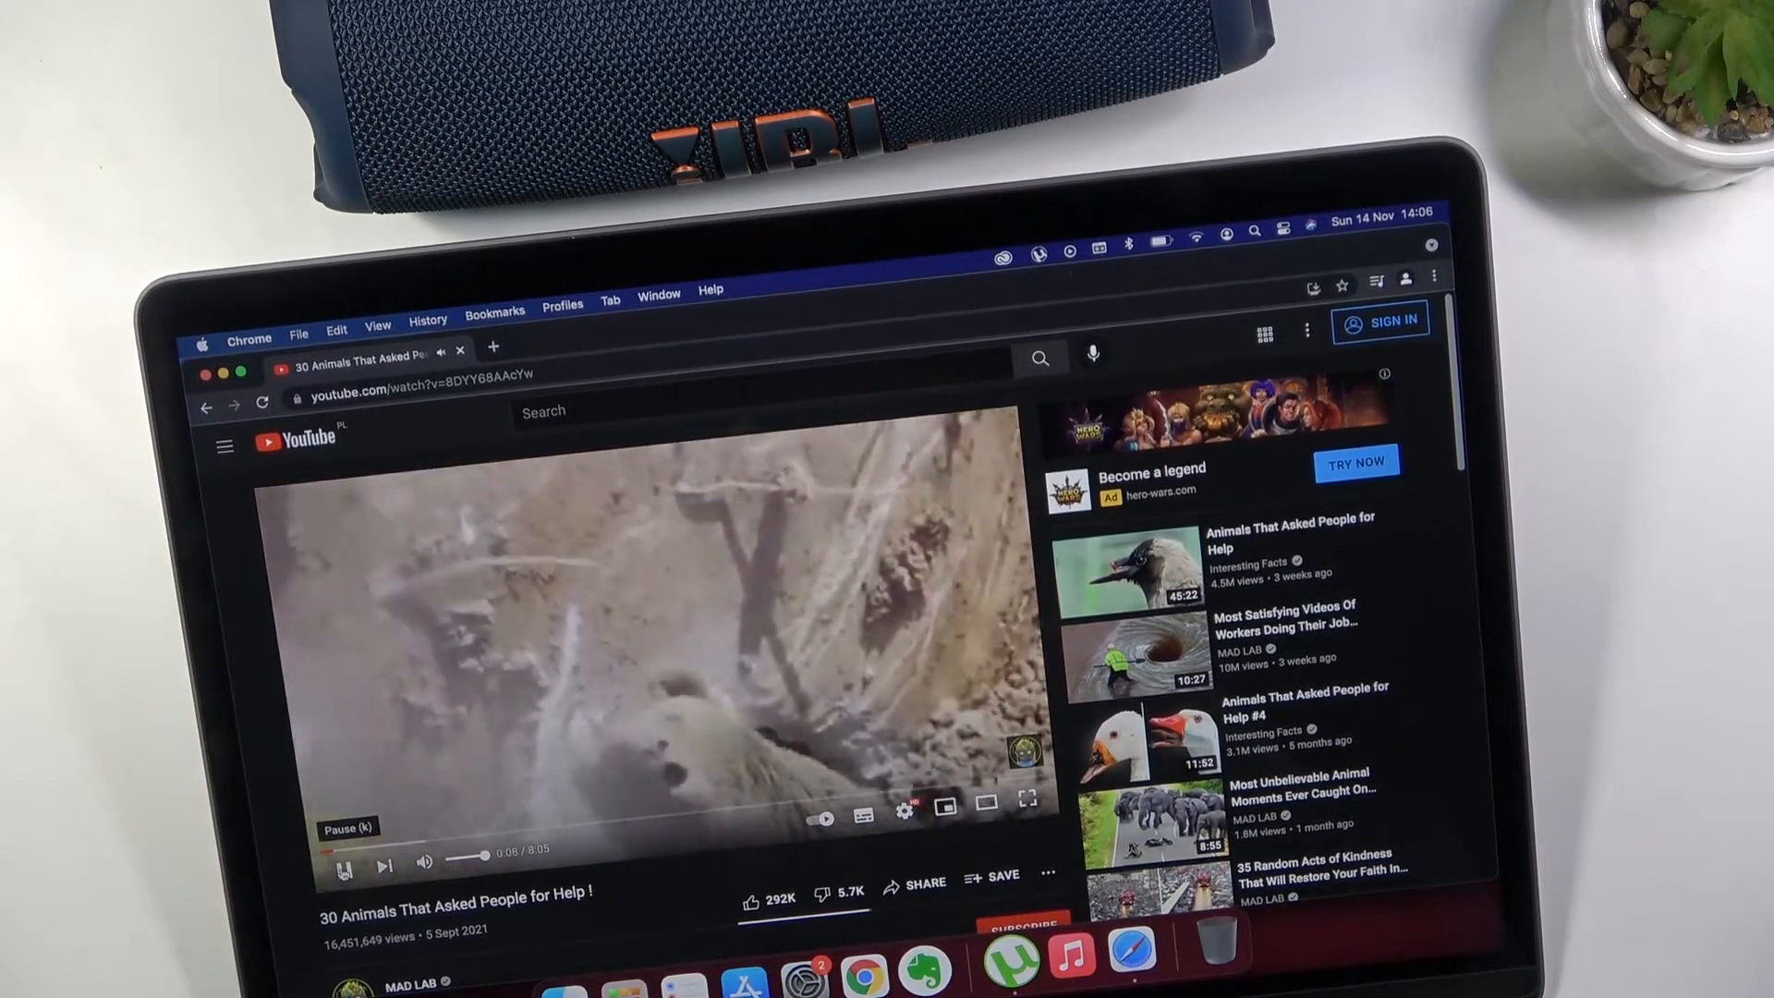
pyautogui.click(343, 867)
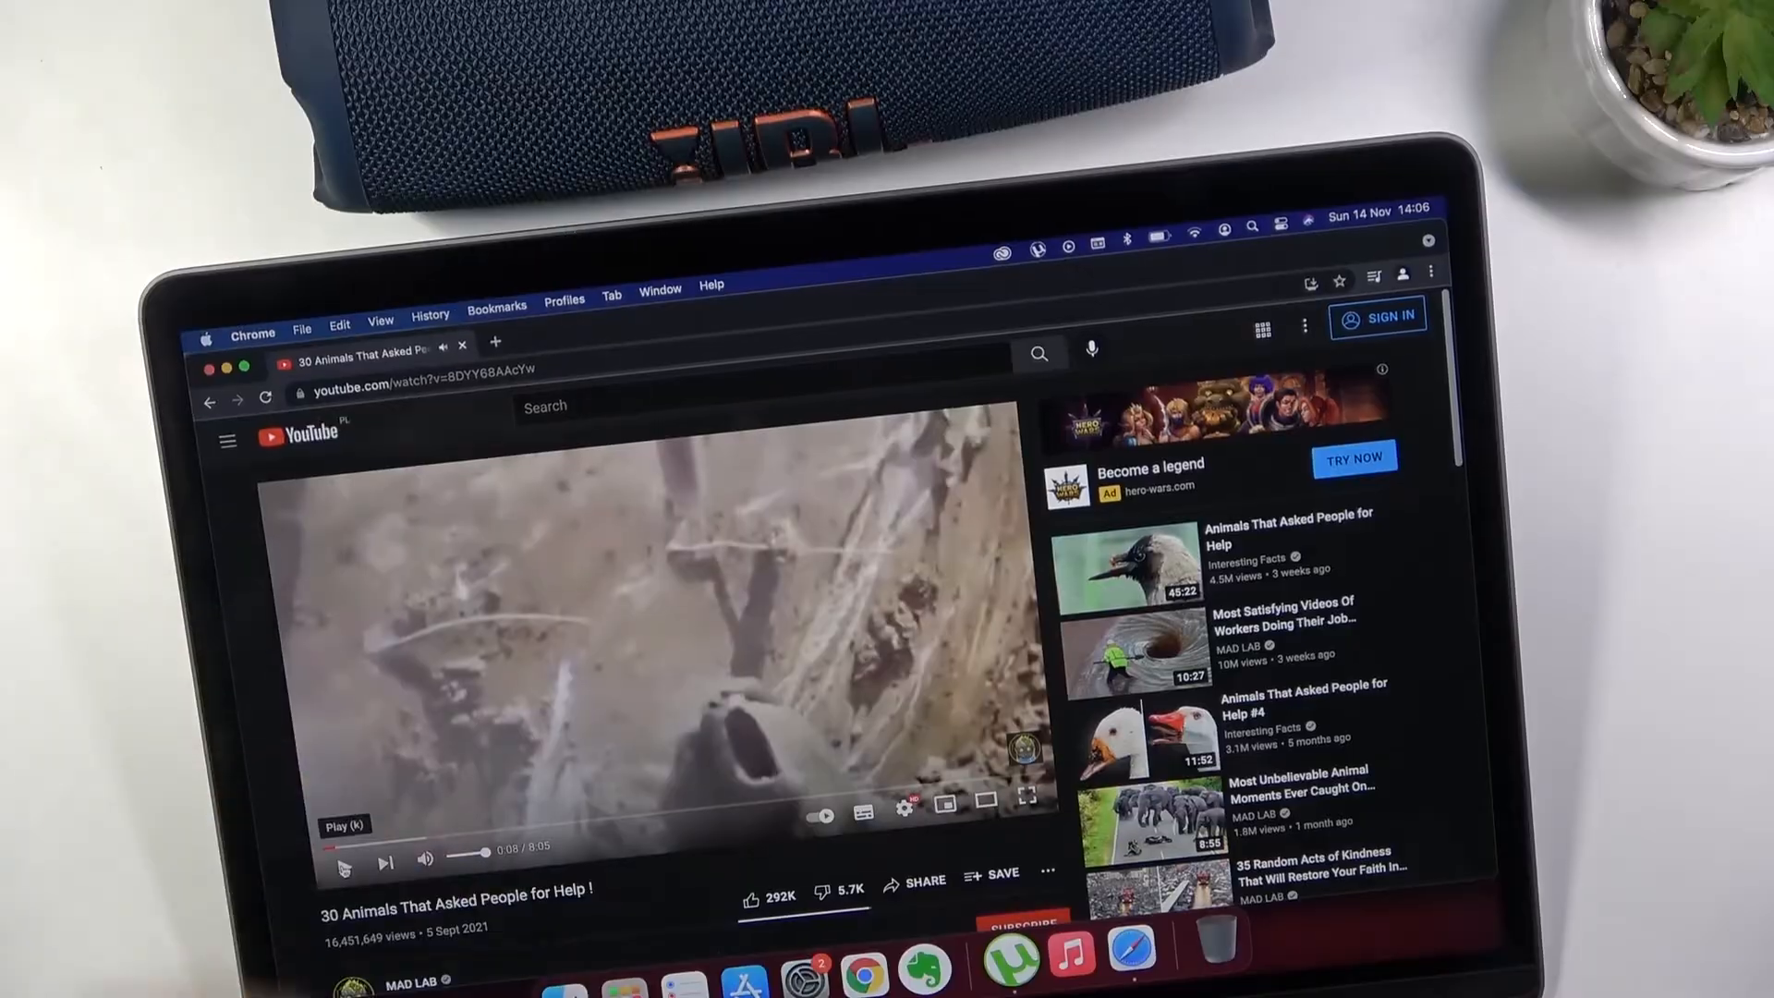